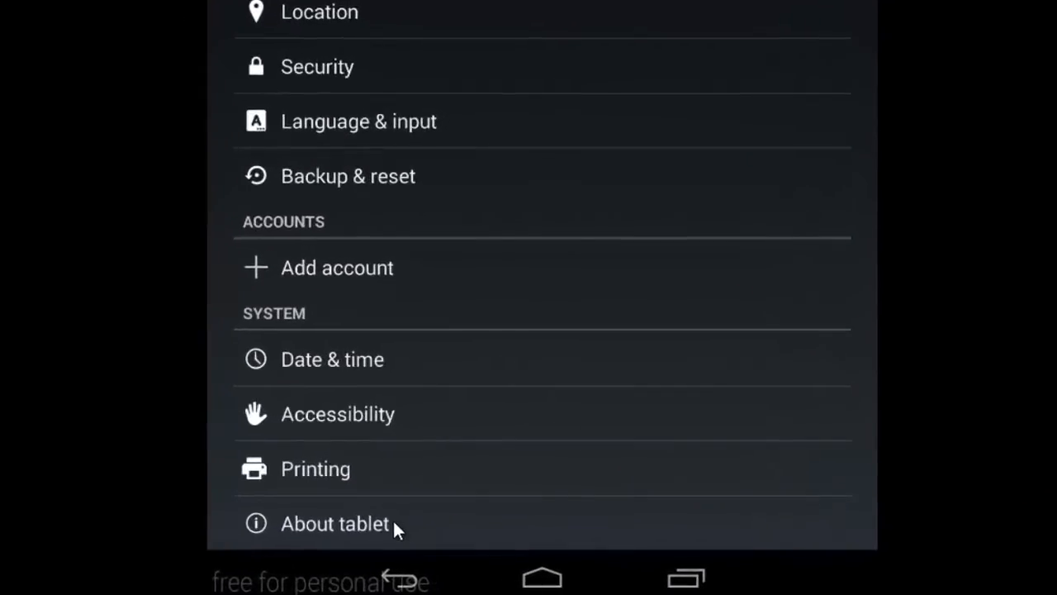
Step: Unlock developer mode through Build number on the About tablet page
click(335, 523)
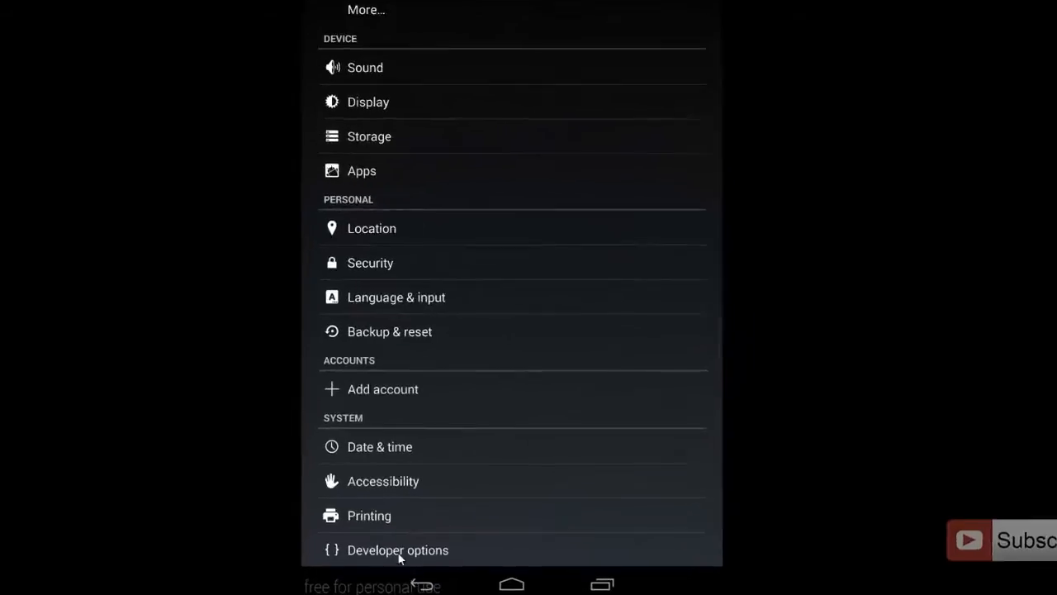
Step: Check USB debugging under Developer options and return to the main Settings list
scroll(down, 3)
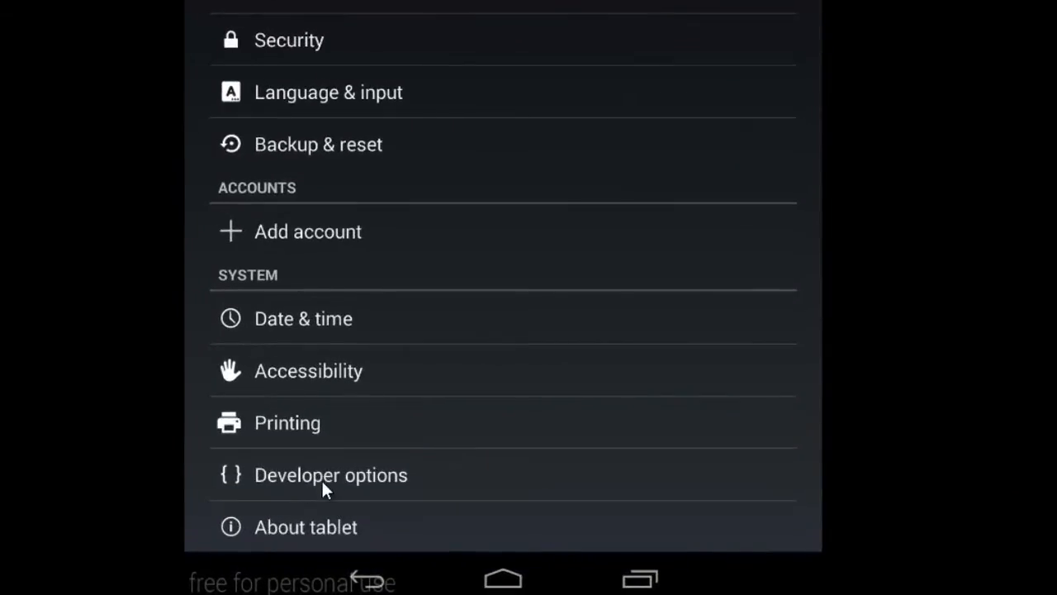
click(330, 474)
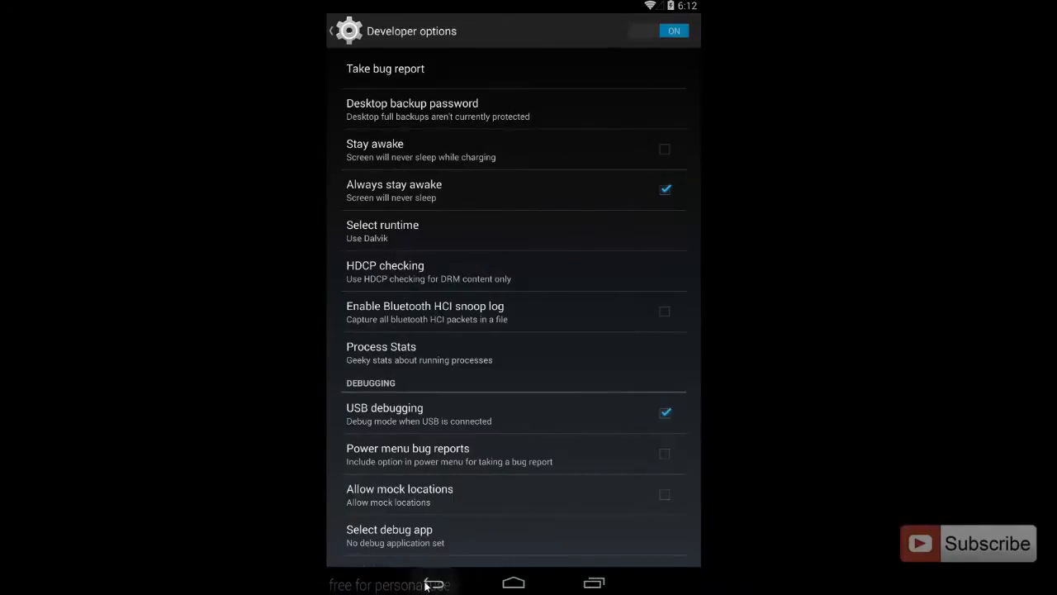
click(513, 582)
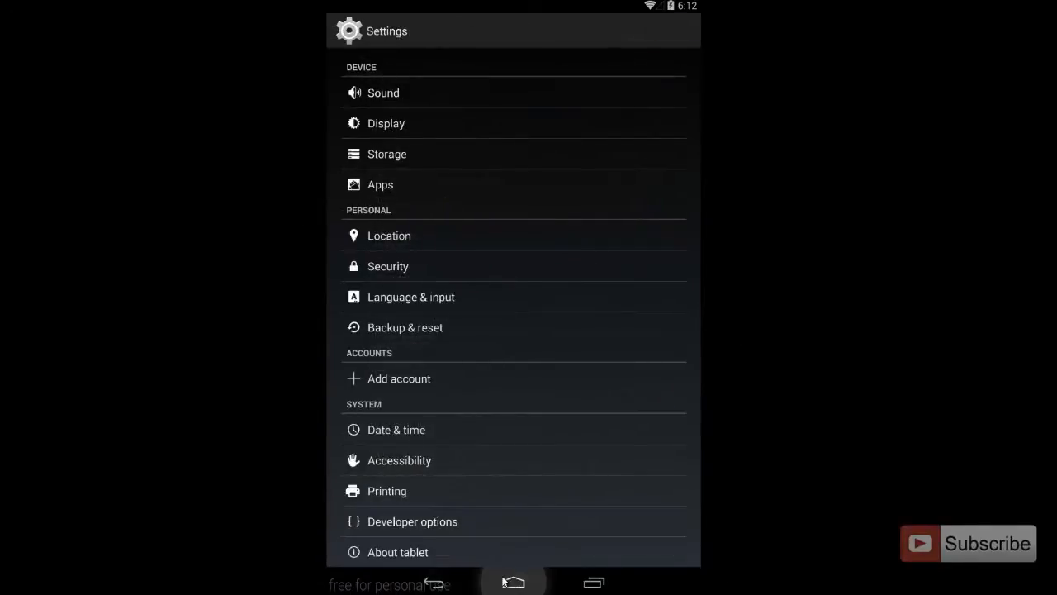